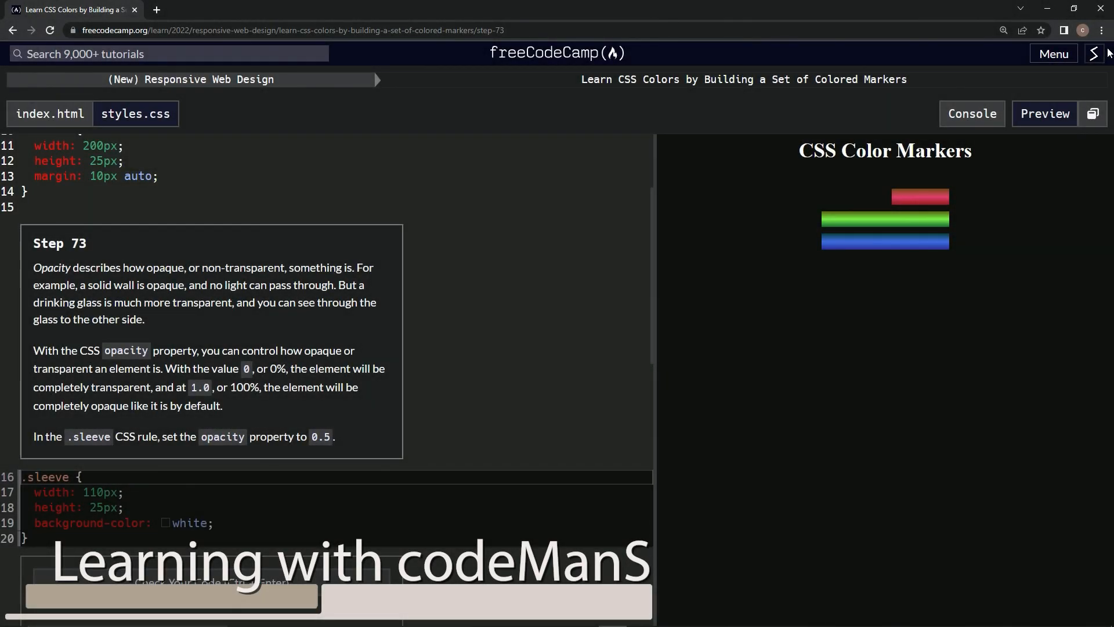
mouse_move(333, 122)
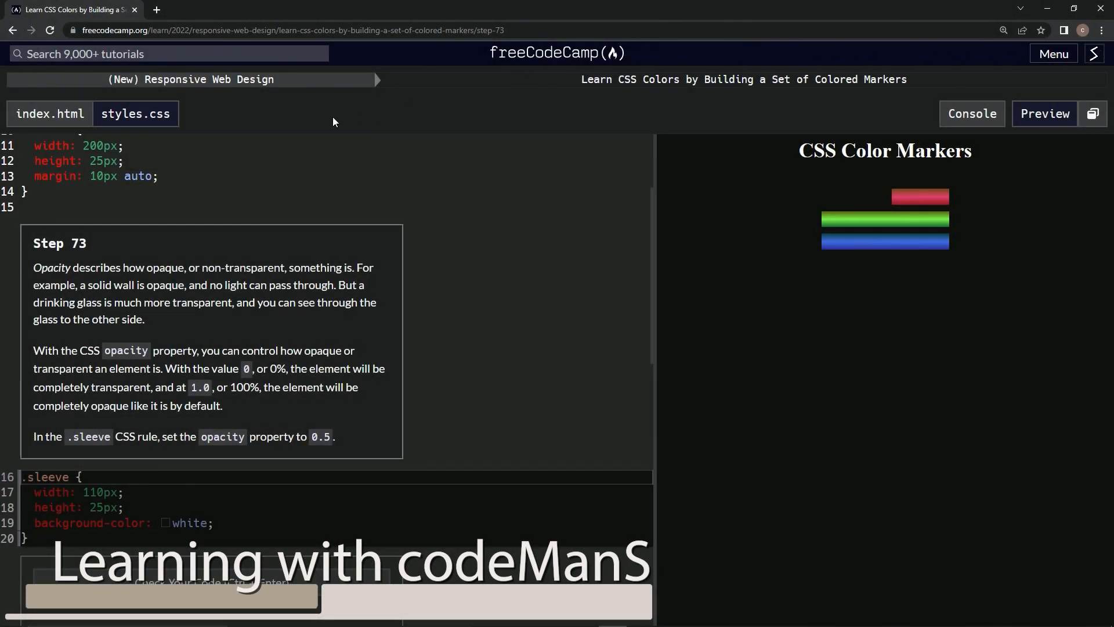
mouse_move(618, 103)
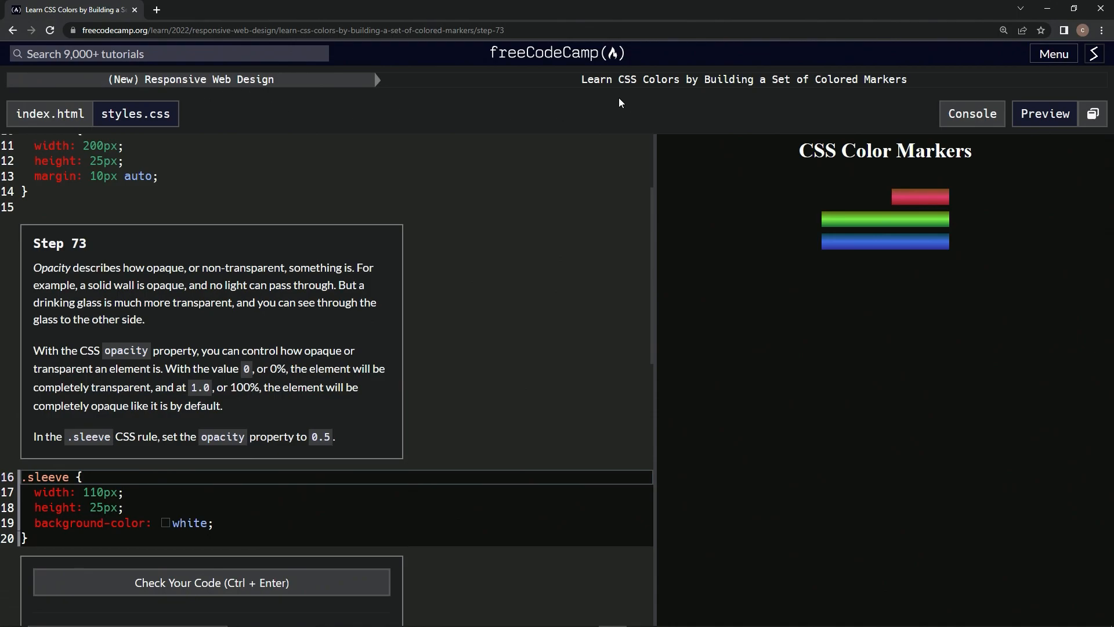
mouse_move(879, 103)
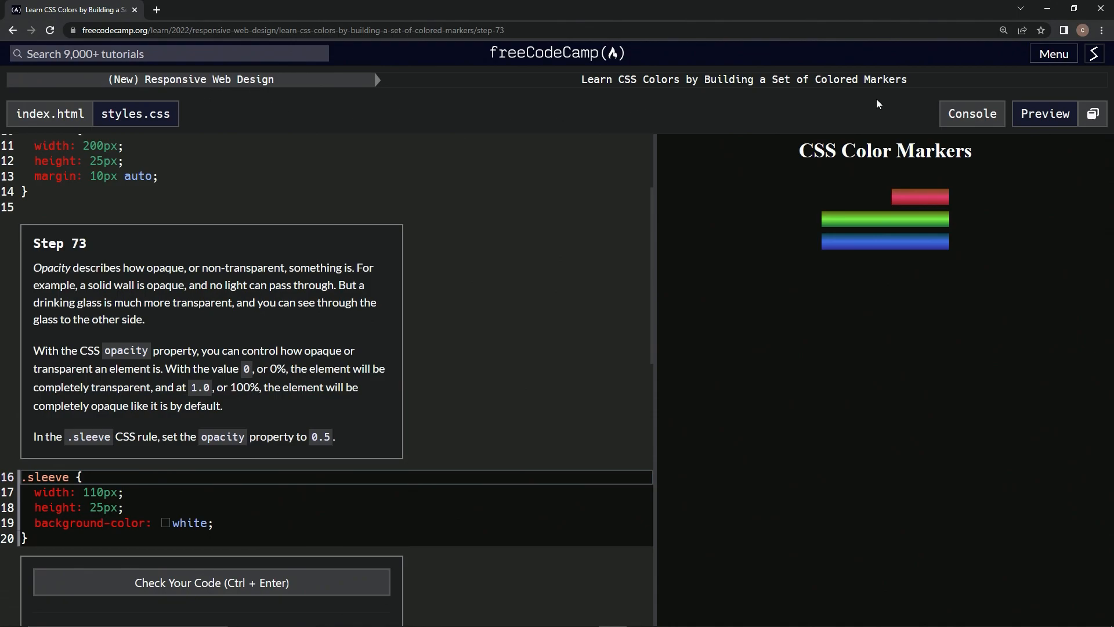
mouse_move(77, 251)
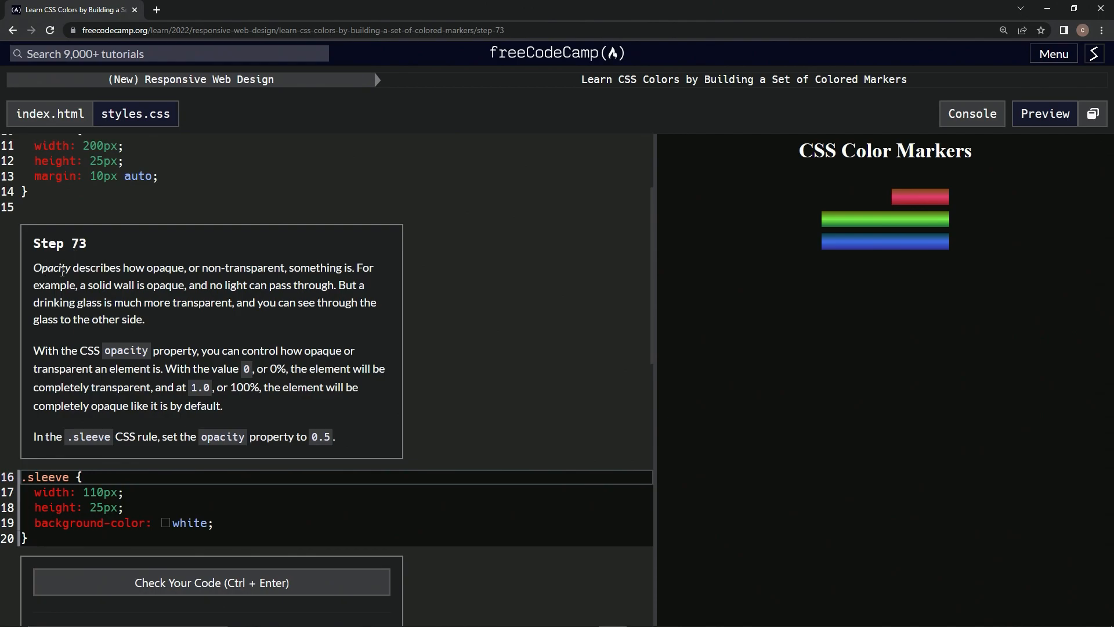
mouse_move(378, 271)
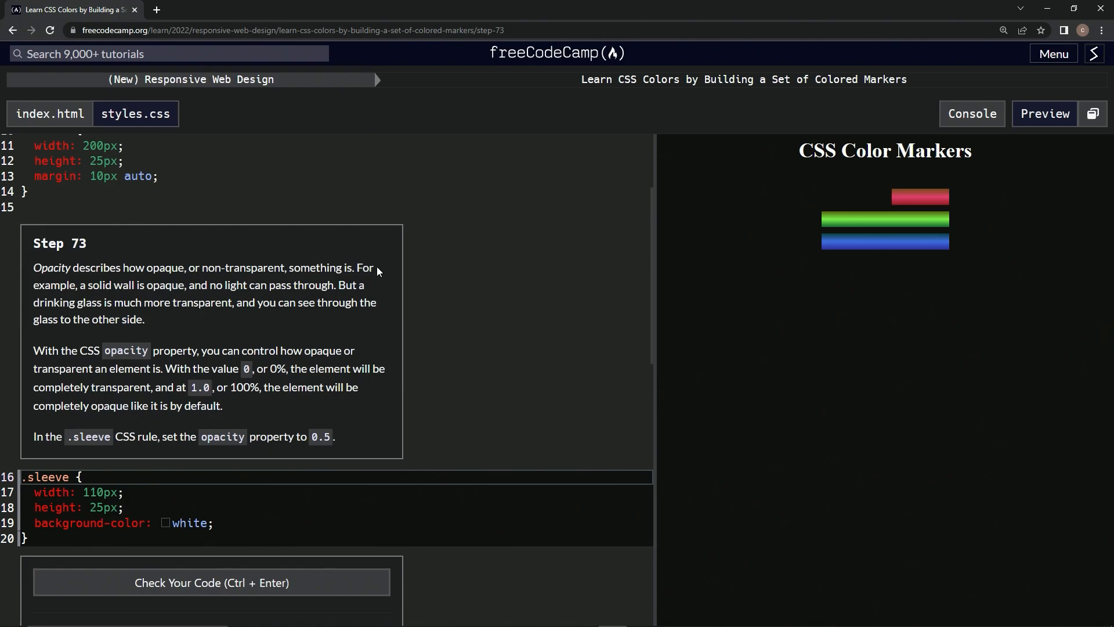
mouse_move(171, 289)
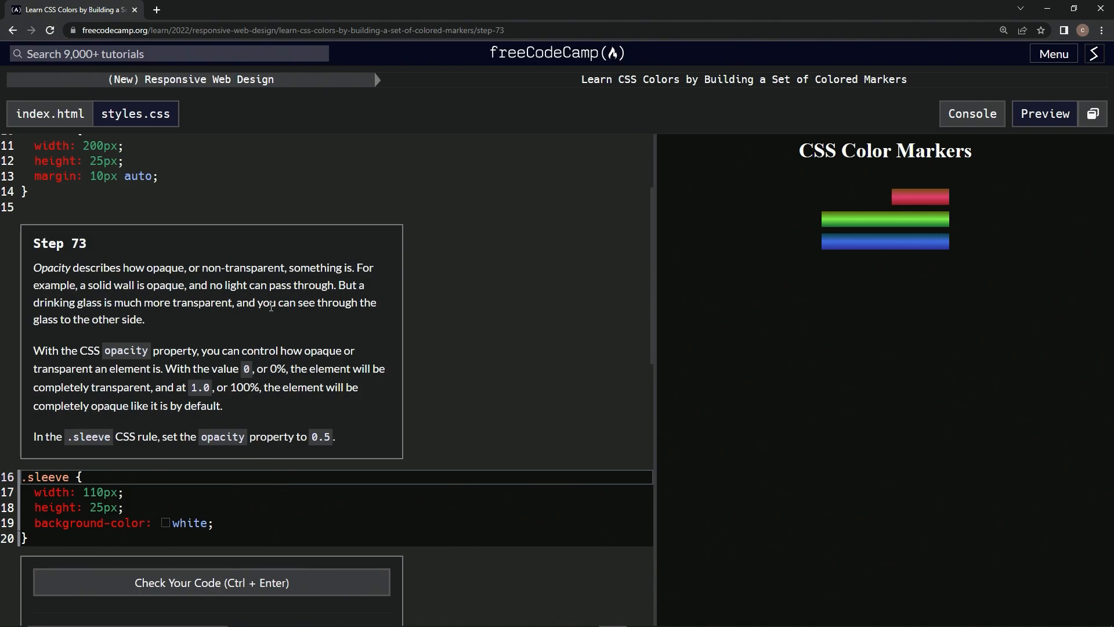
mouse_move(63, 325)
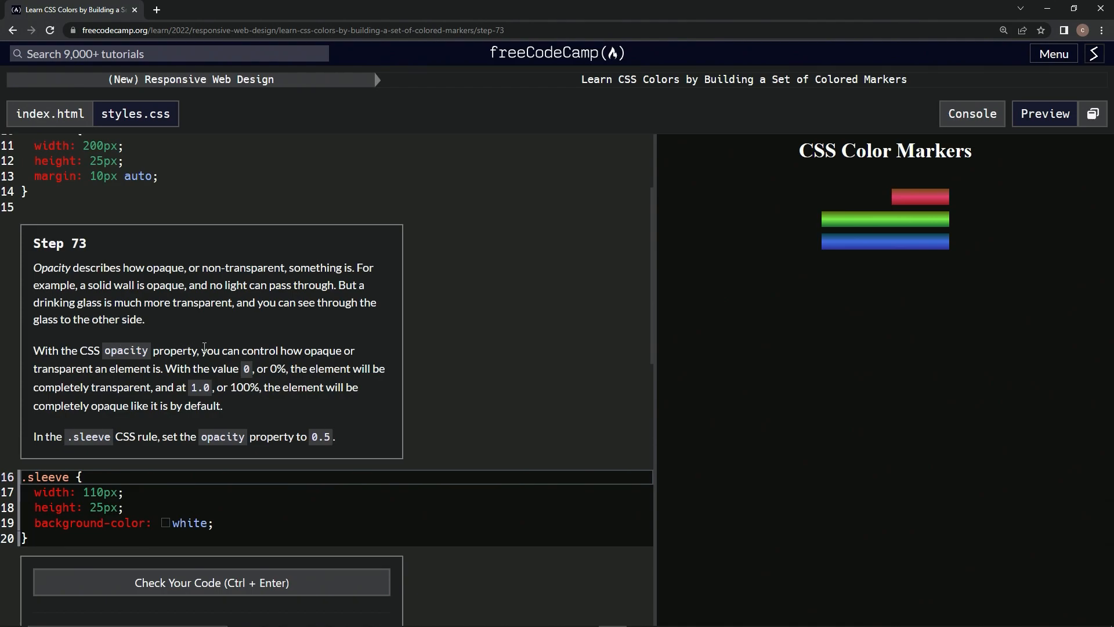
mouse_move(72, 369)
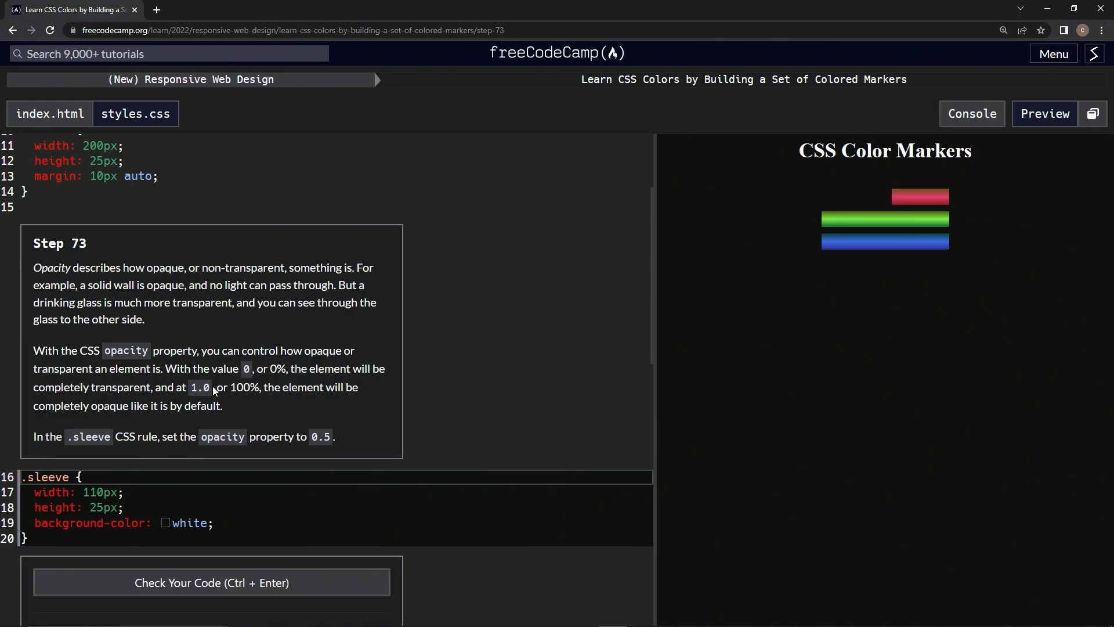
mouse_move(331, 387)
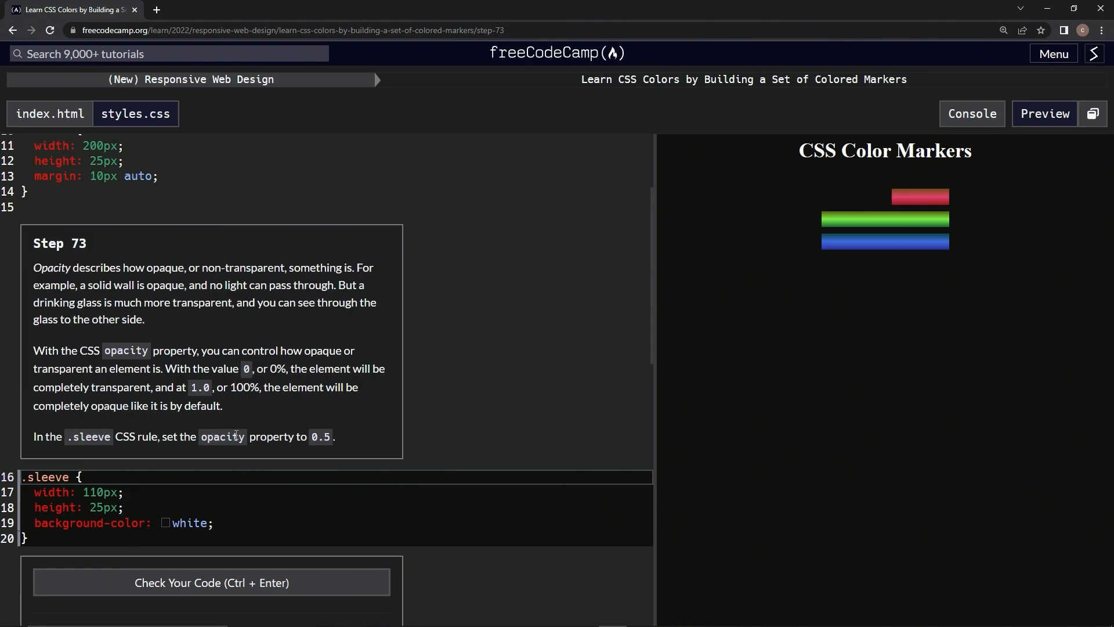
mouse_move(277, 460)
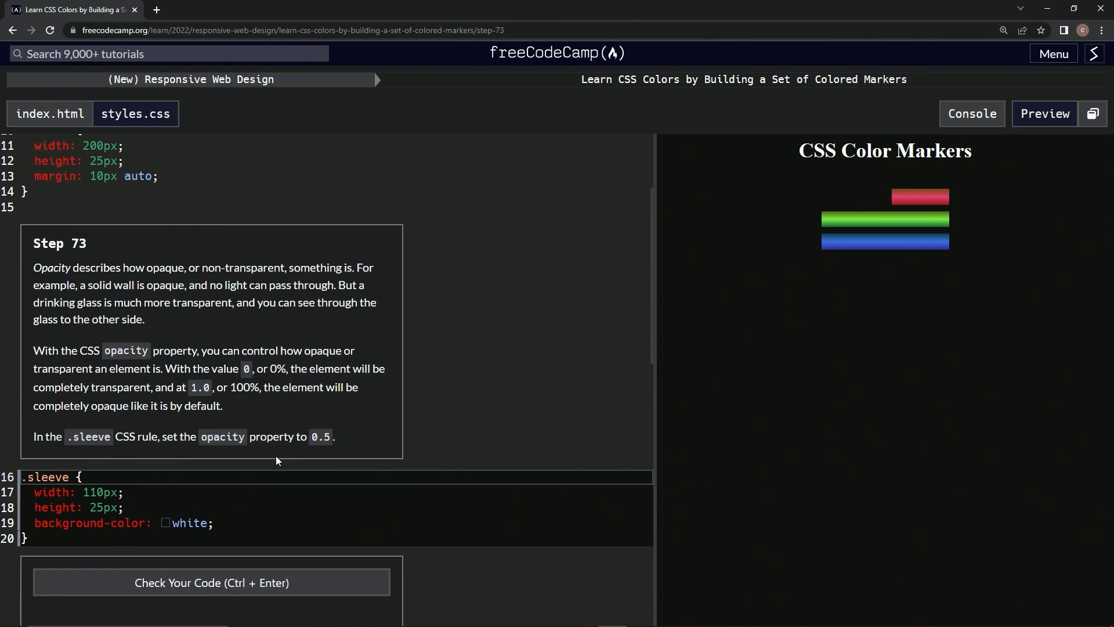
Add opacity: 0.5; after the background colour inside the .sleeve rule in styles.css
click(218, 523)
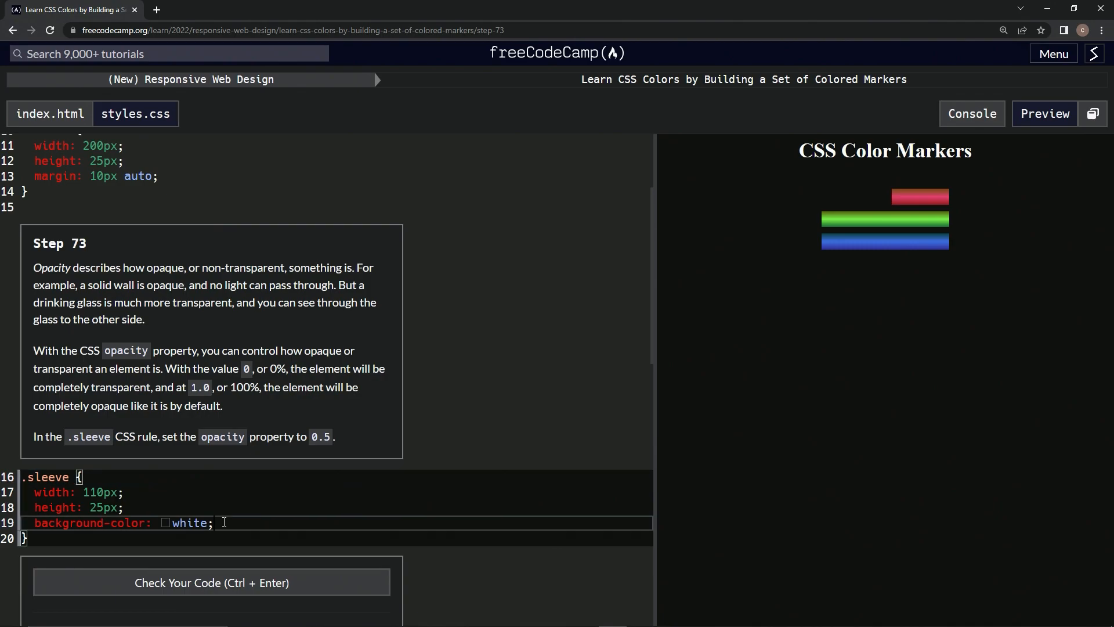
text(o)
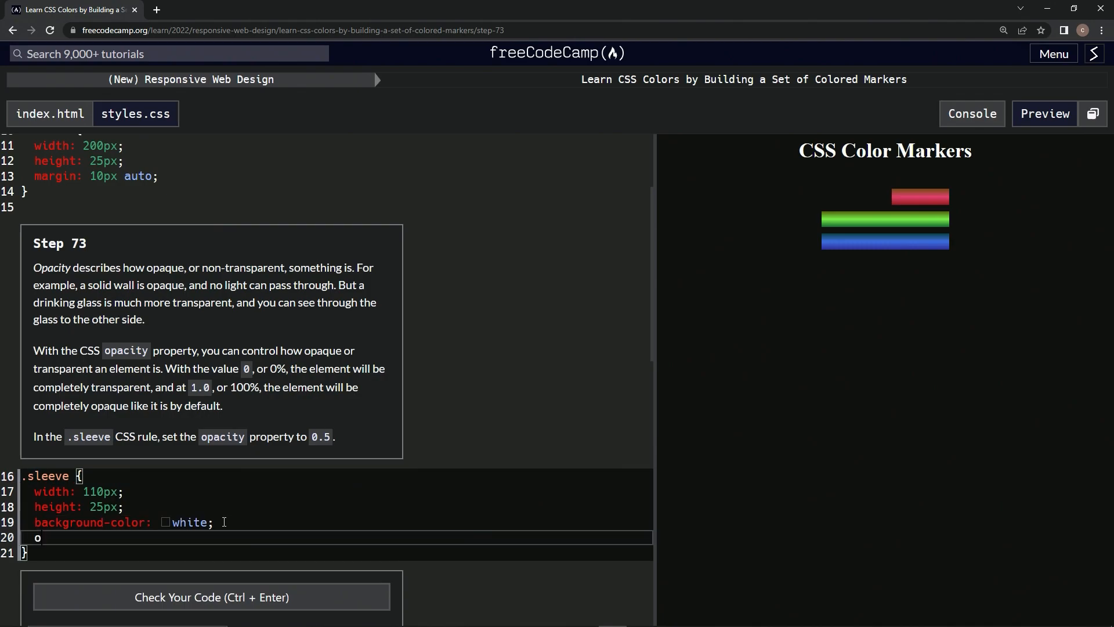
text(pacity:)
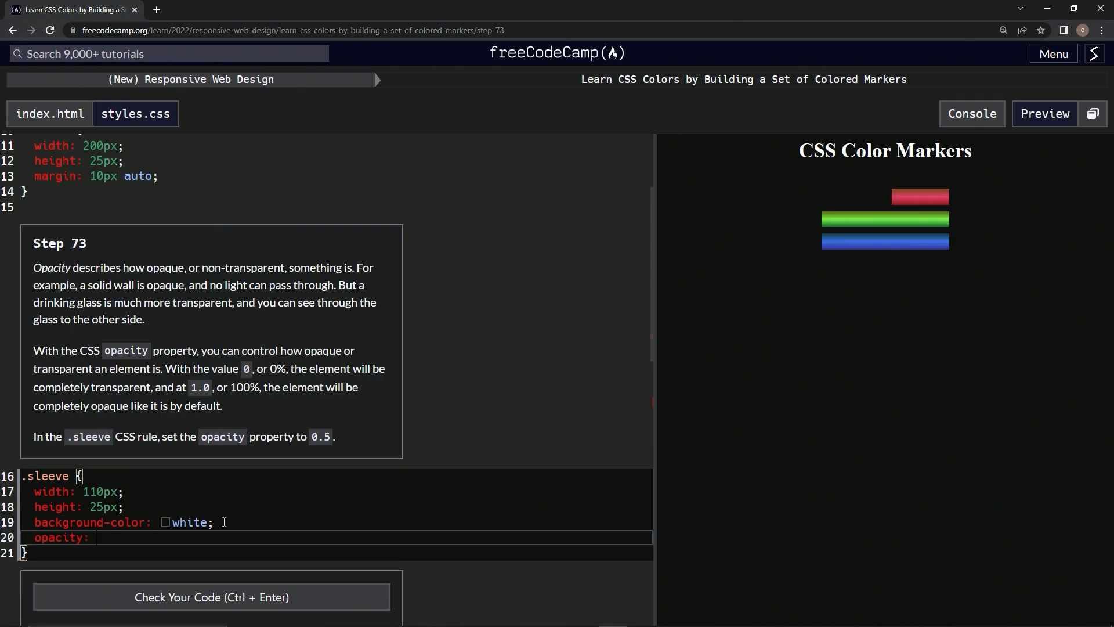
text(0)
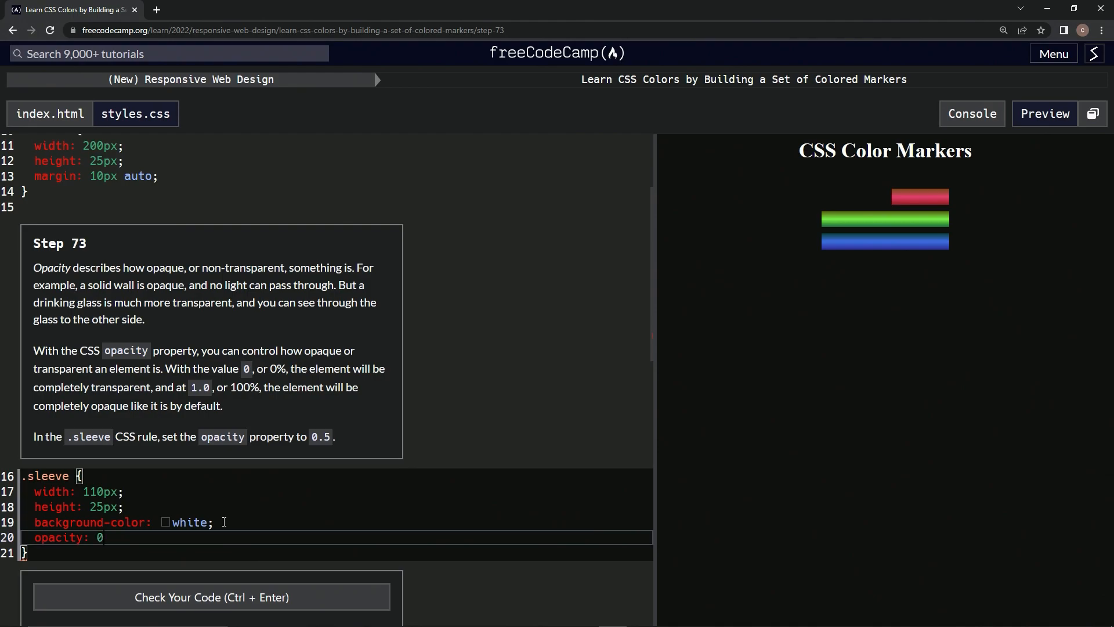
text(.5)
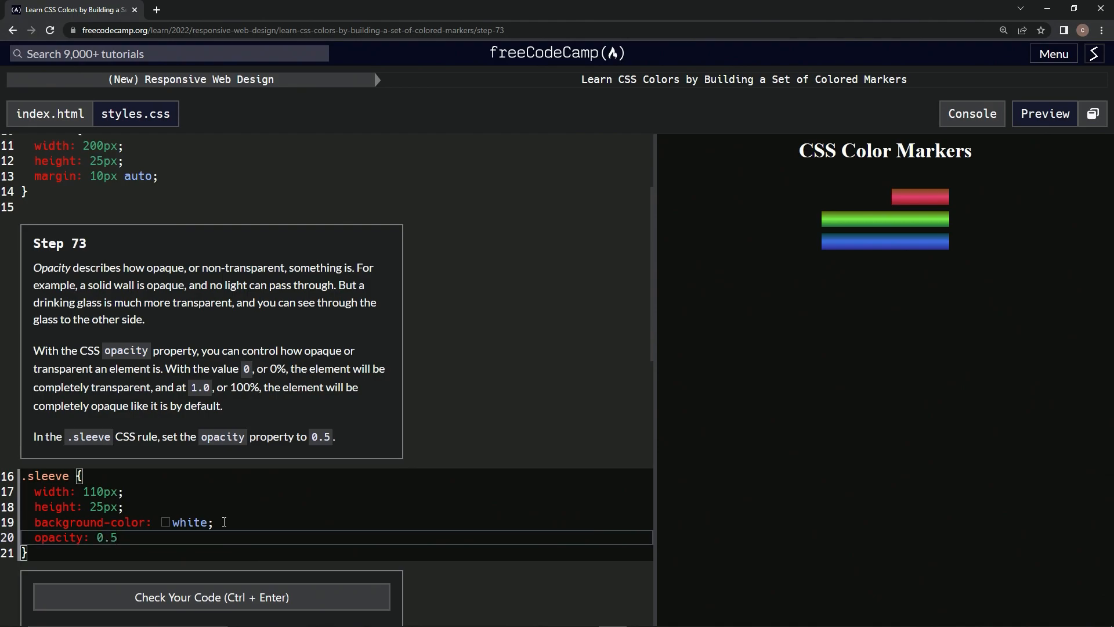
text(;)
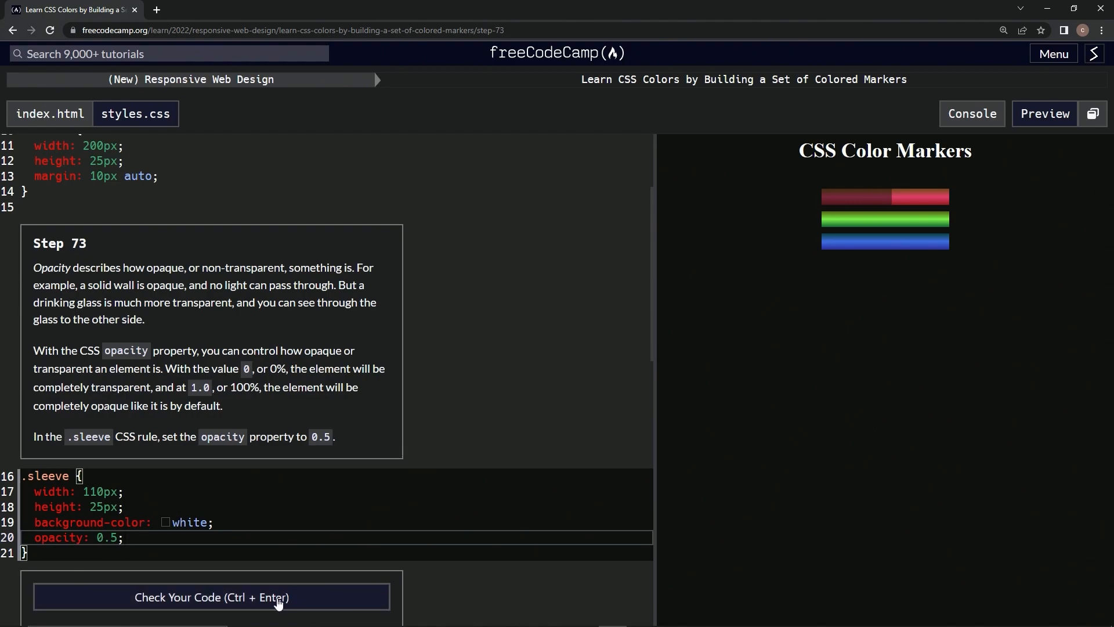
Check the Step 73 code, then submit it to load Step 74
click(211, 597)
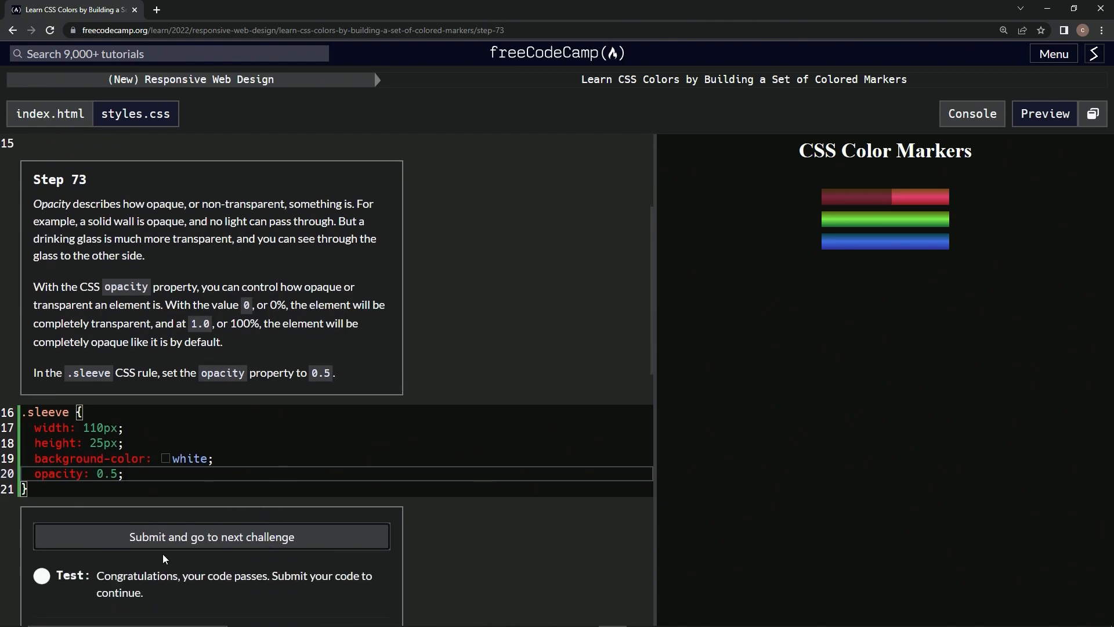
click(212, 536)
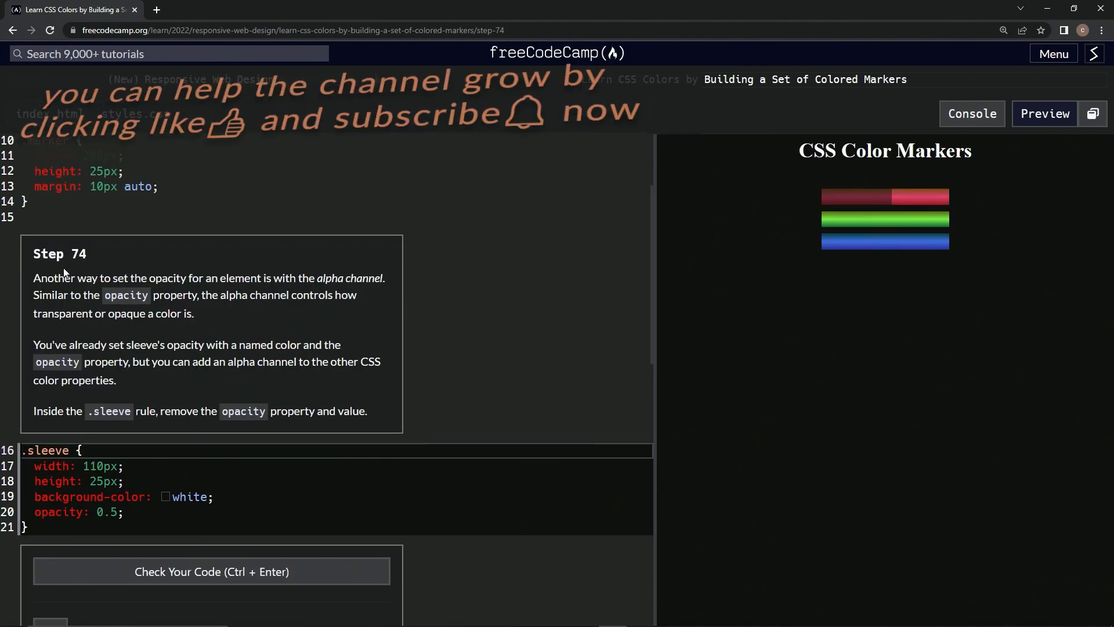
mouse_move(475, 270)
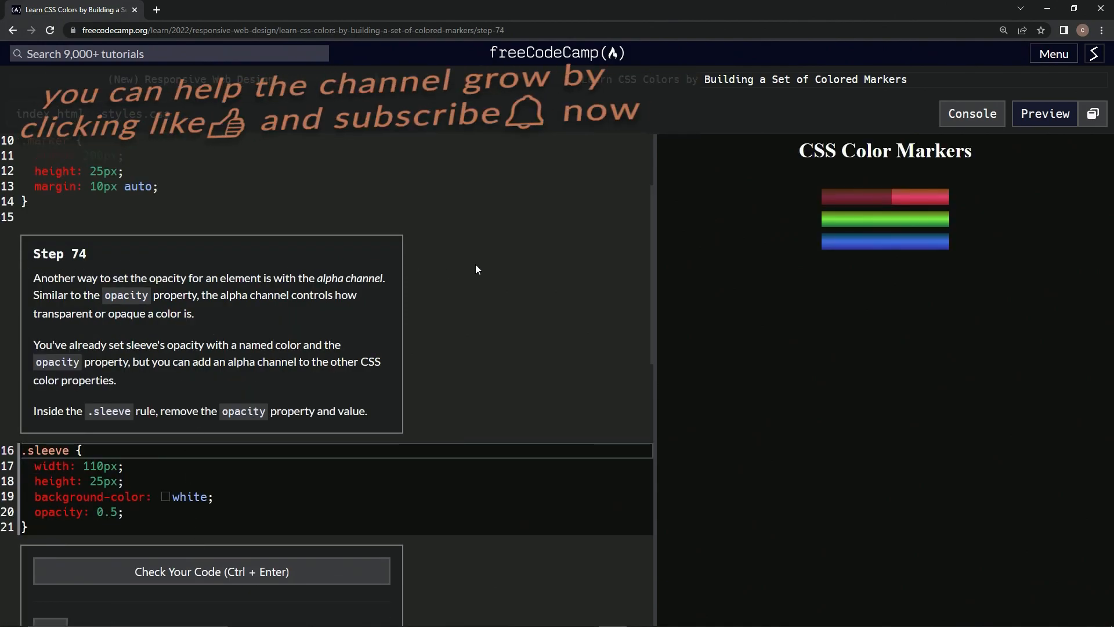